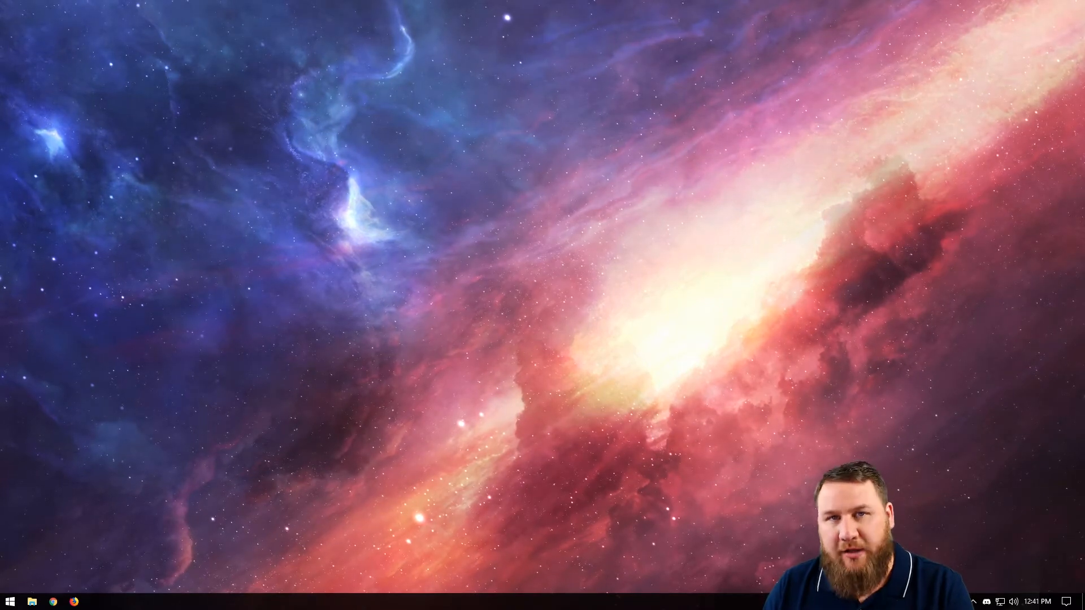
- Launch Firefox from the taskbar so a window shows the Google homepage
{"action": "left_click", "coordinate": [52, 601]}
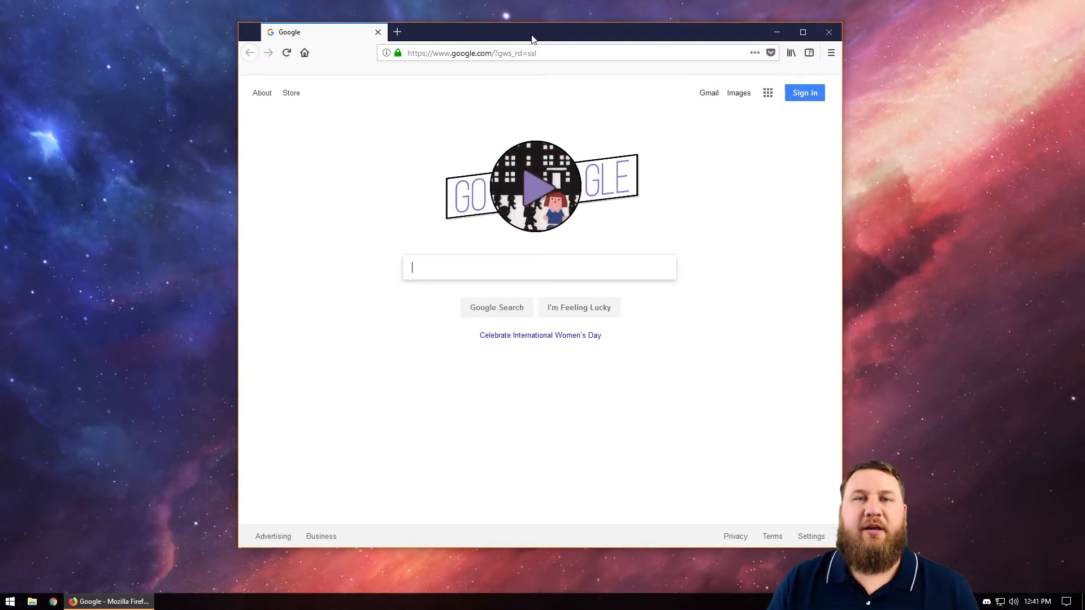
{"action": "left_click_drag", "start_coordinate": [533, 38], "coordinate": [485, 33]}
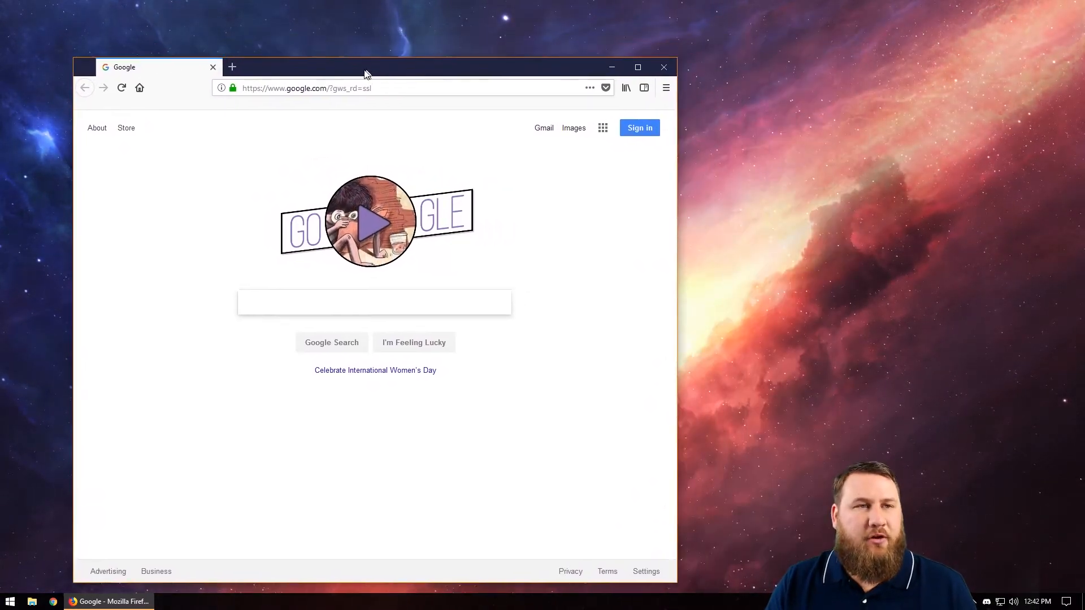
{"action": "left_click_drag", "start_coordinate": [366, 67], "coordinate": [74, 68]}
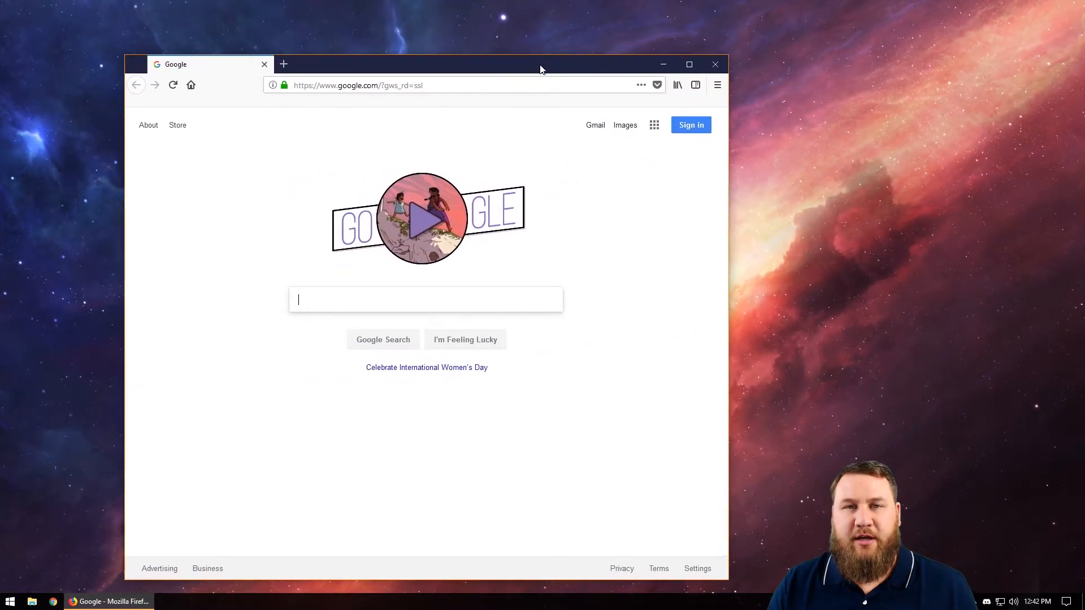
- Maximize then restore the Google window, and launch a second Firefox window with a New Tab
{"action": "left_click_drag", "start_coordinate": [542, 69], "coordinate": [593, 65]}
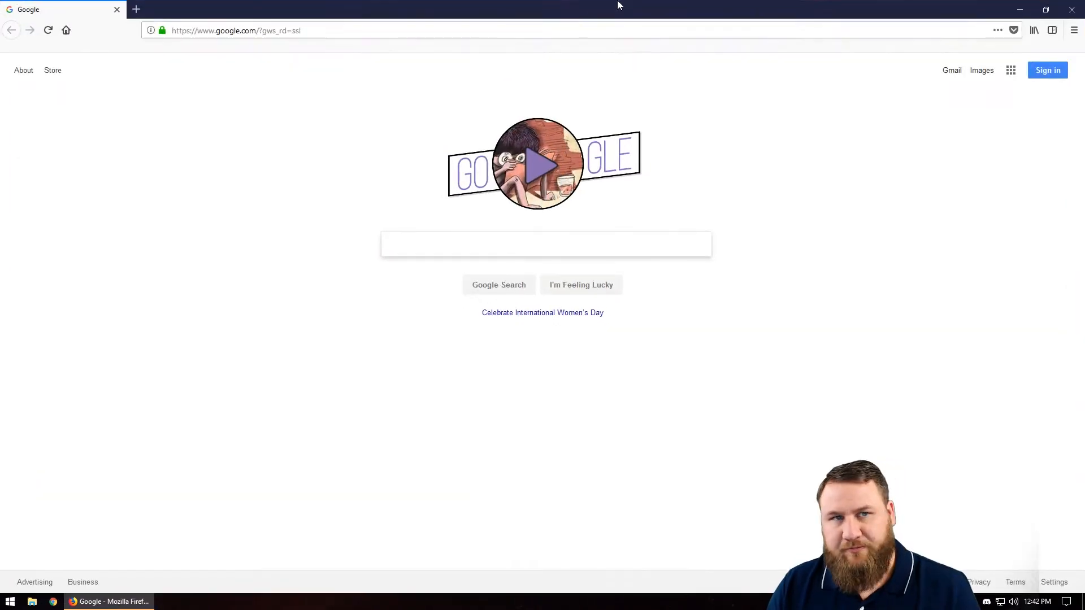
{"action": "left_click", "coordinate": [135, 9]}
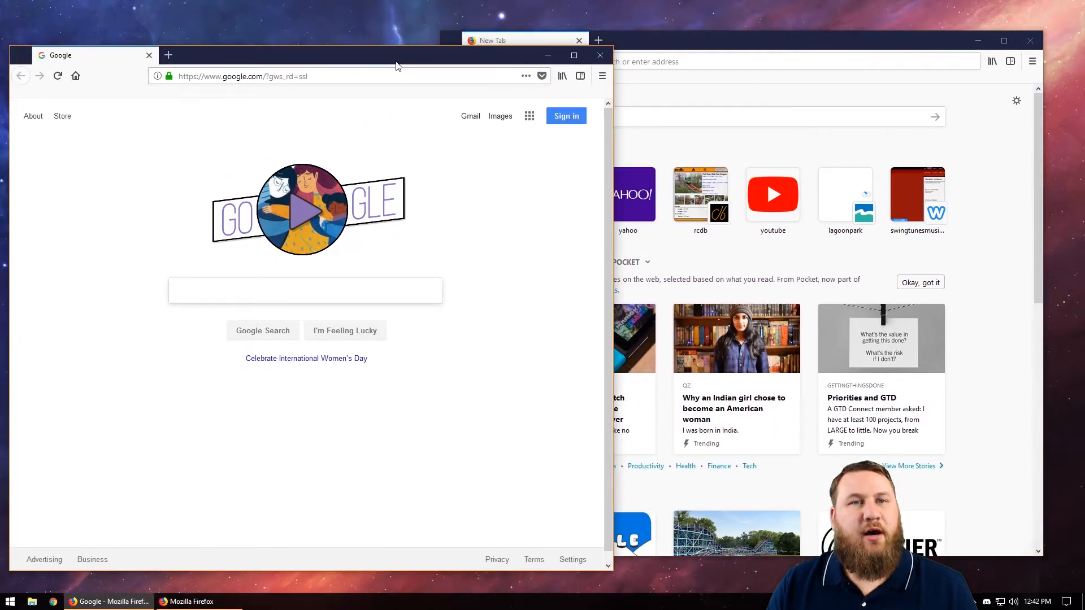
- Move the Google window against the left screen edge, leaving the New Tab window on the right
{"action": "left_click_drag", "start_coordinate": [398, 62], "coordinate": [485, 45]}
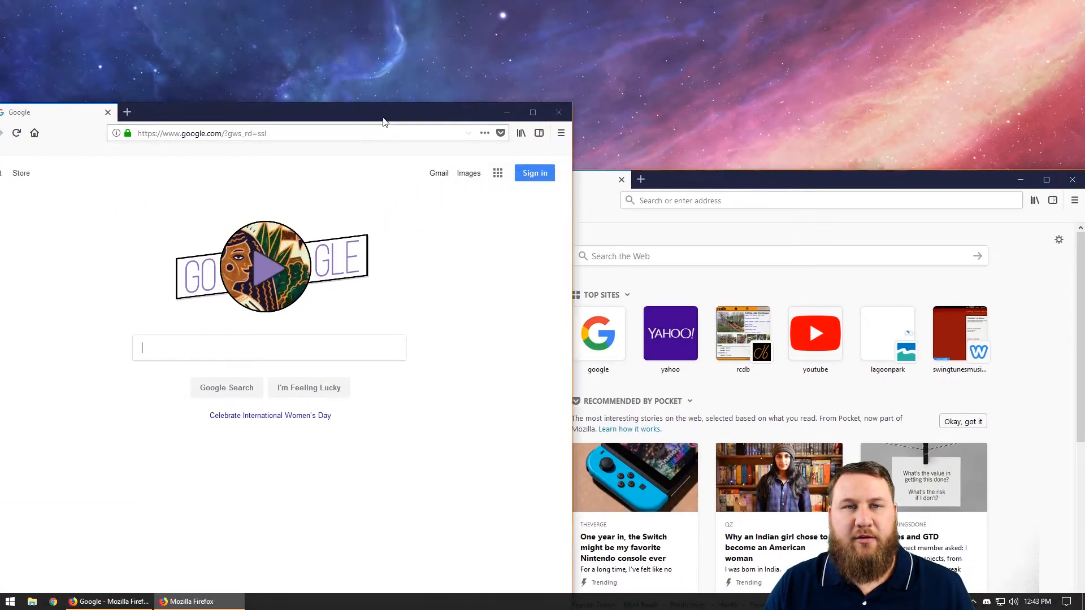
- Snap the Google window into the top-left quarter of the screen
{"action": "left_click_drag", "start_coordinate": [384, 121], "coordinate": [545, 5]}
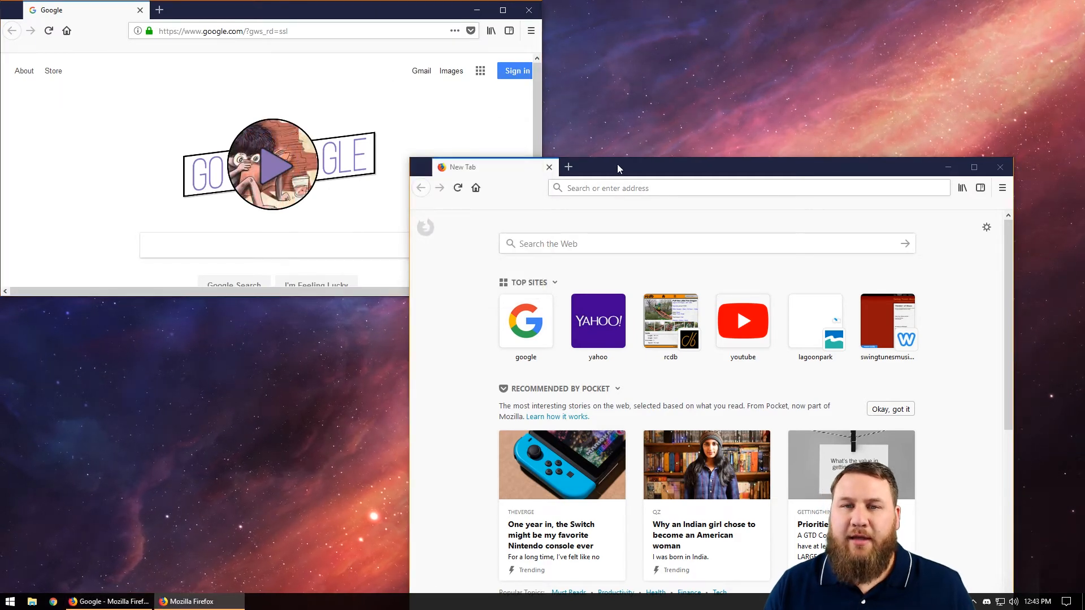
- Snap the New Tab window into the top-right quarter and add another New Tab to it
{"action": "left_click_drag", "start_coordinate": [618, 167], "coordinate": [968, 7]}
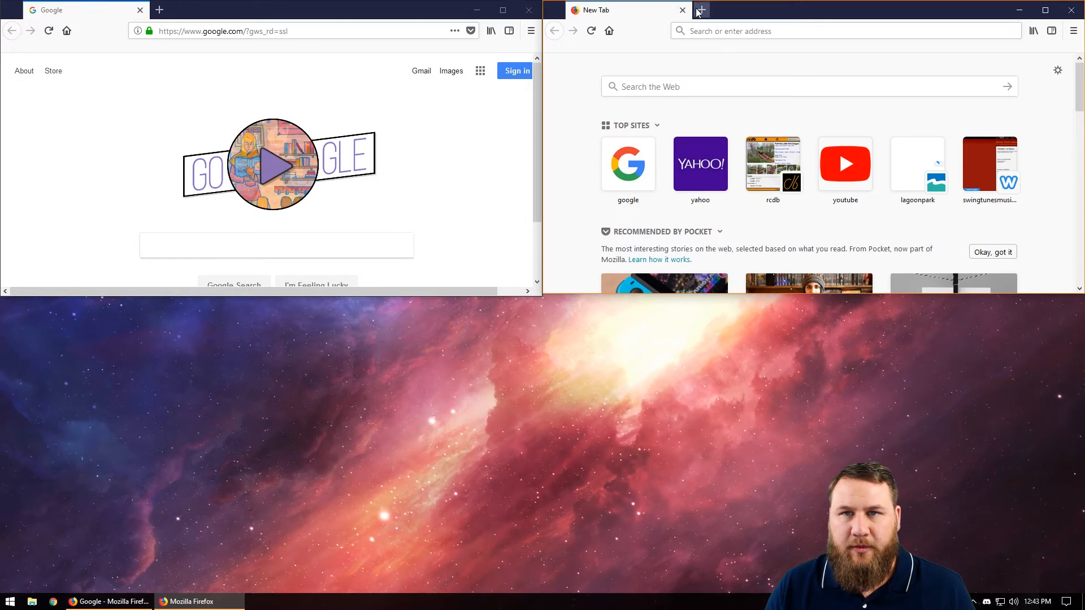
{"action": "left_click", "coordinate": [701, 10]}
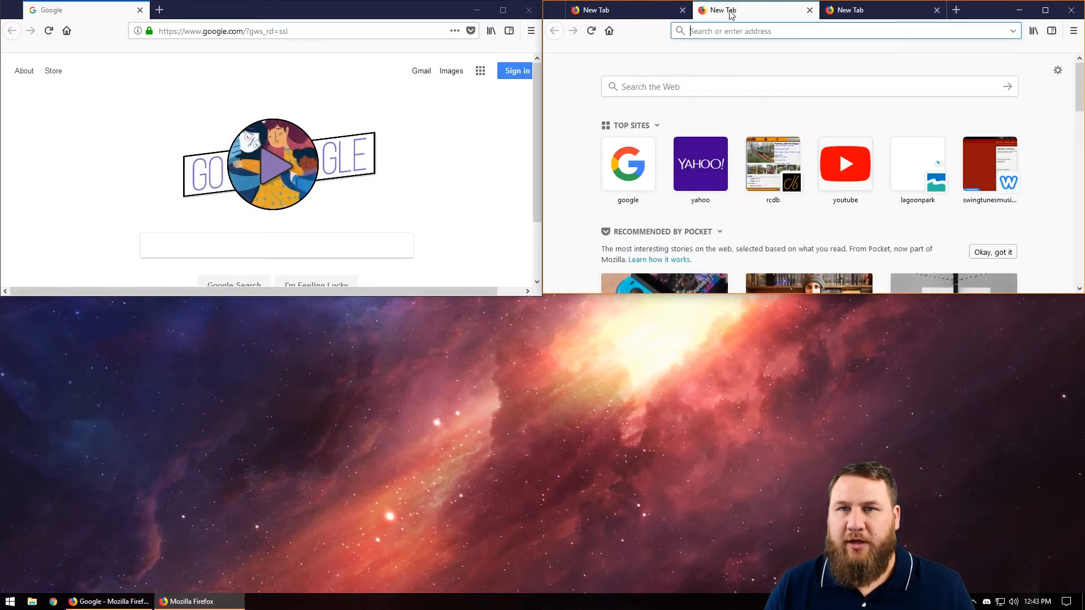